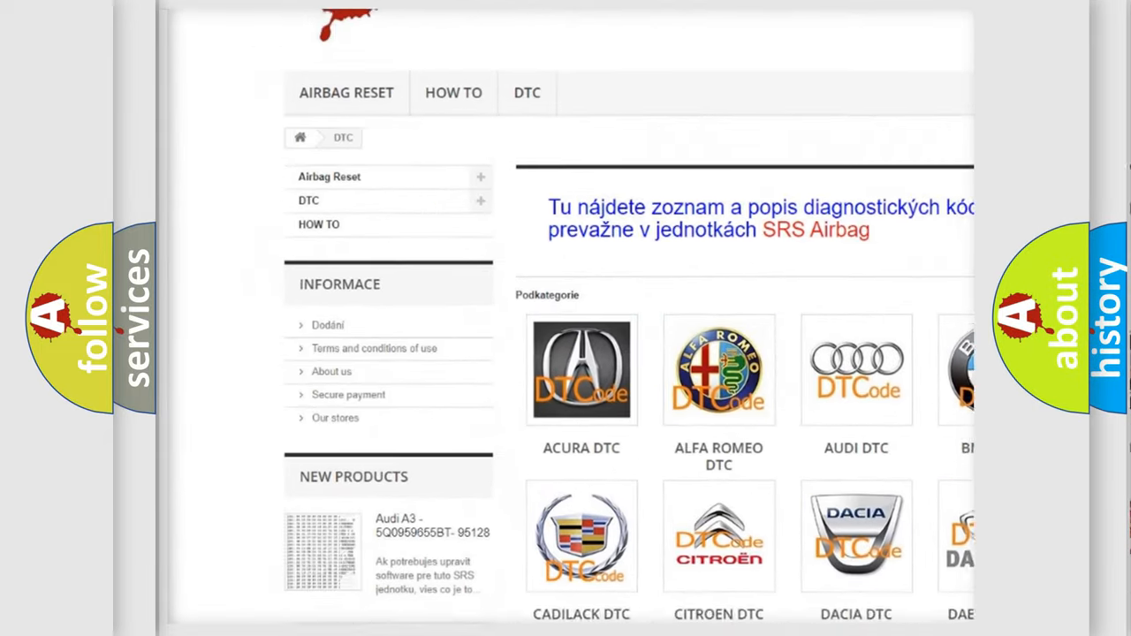
scroll("down", 3)
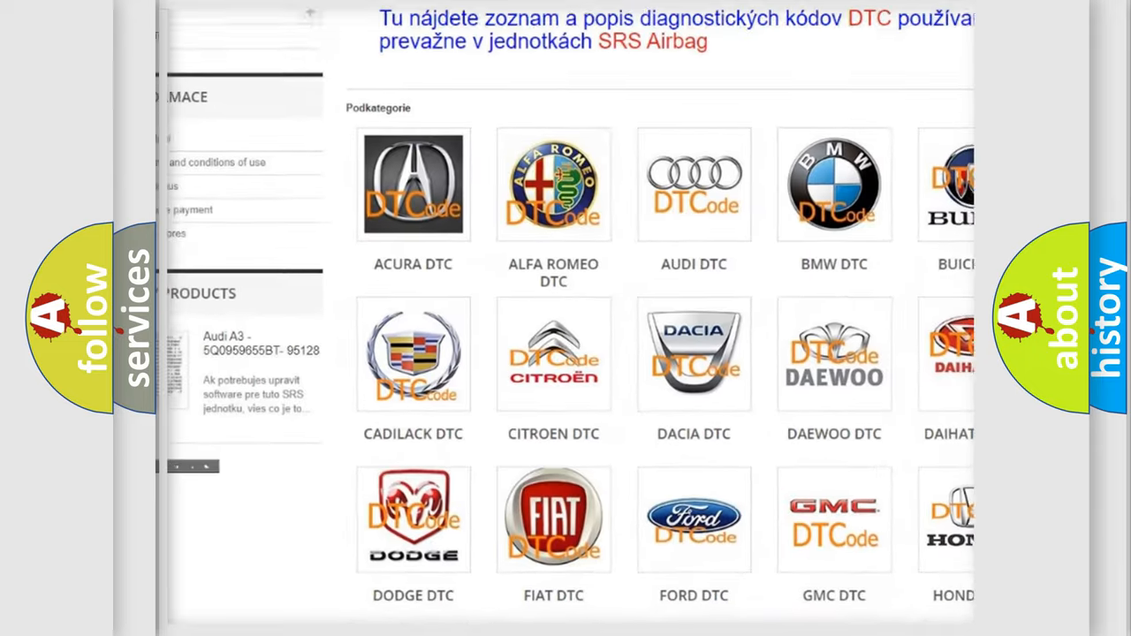
scroll("down", 3)
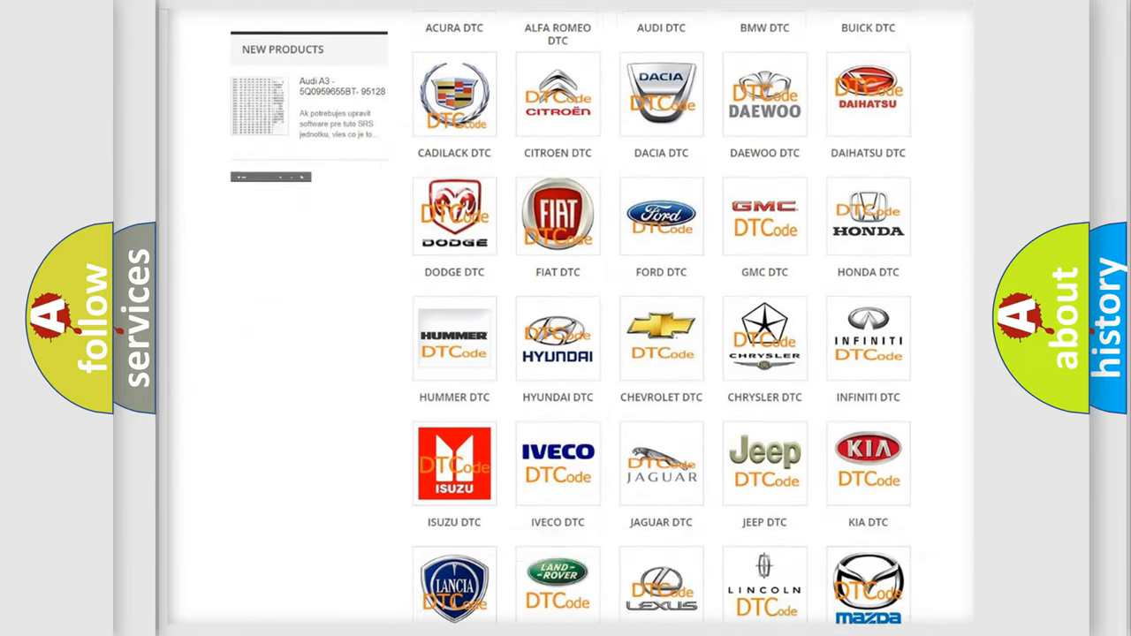
scroll("down", 3)
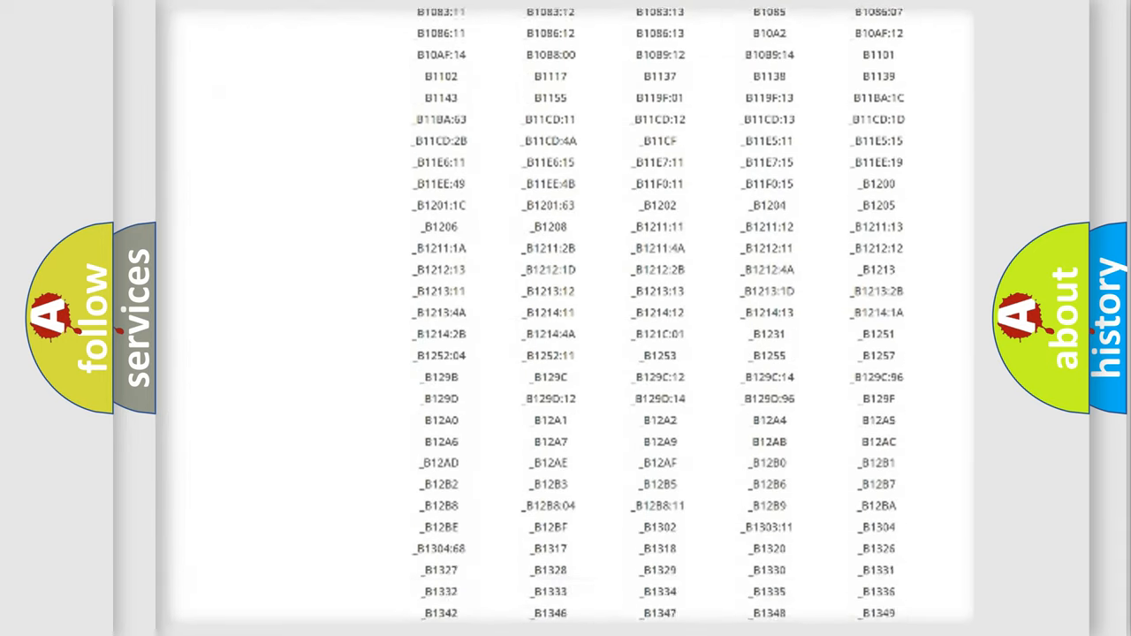
scroll("down", 3)
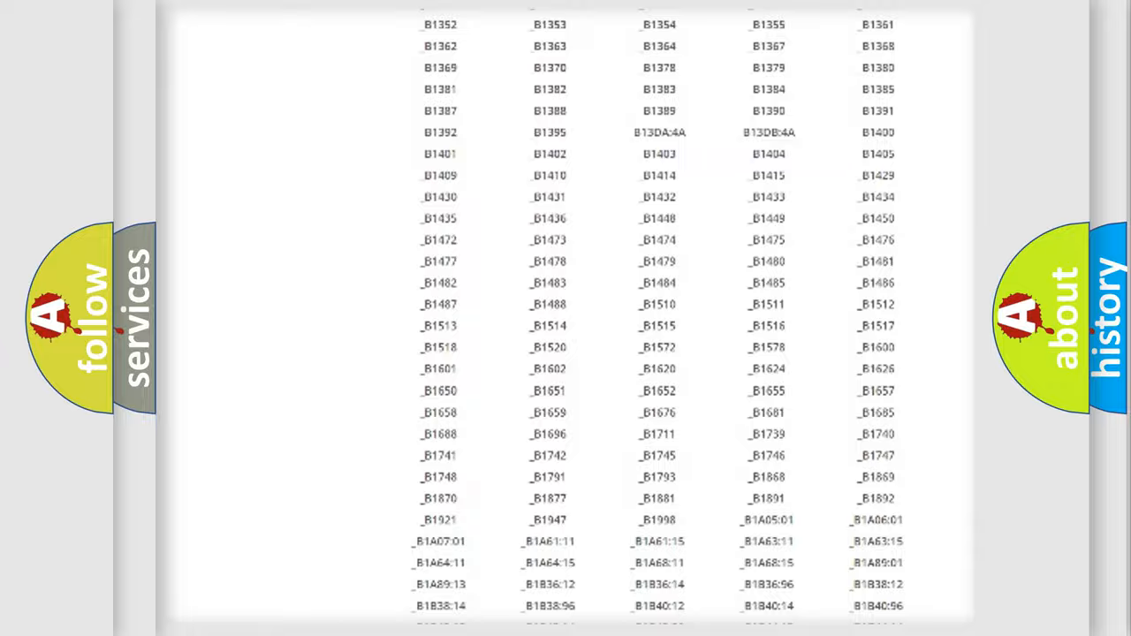